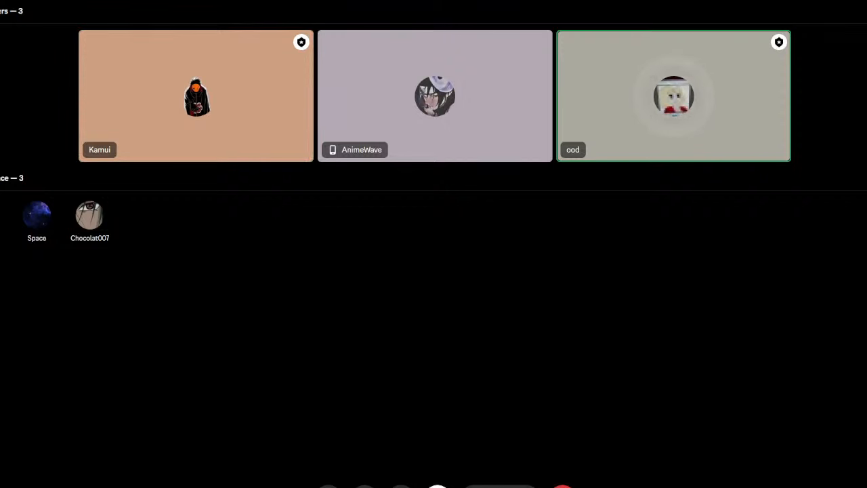
mouse_move(434, 95)
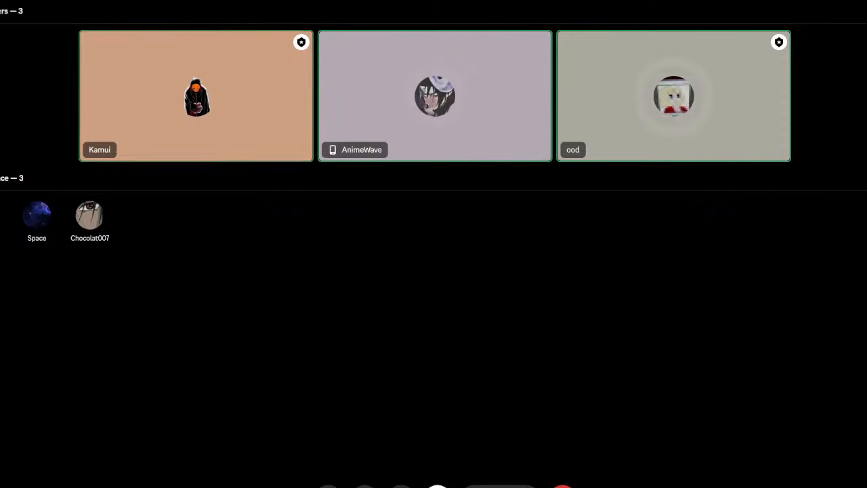